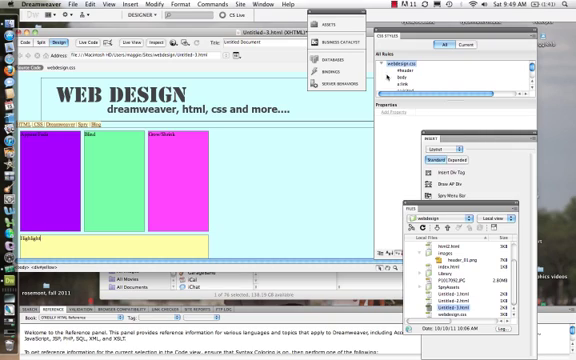
# Show the Behaviors panel from the Window menu beside the CSS styles
pyautogui.click(264, 6)
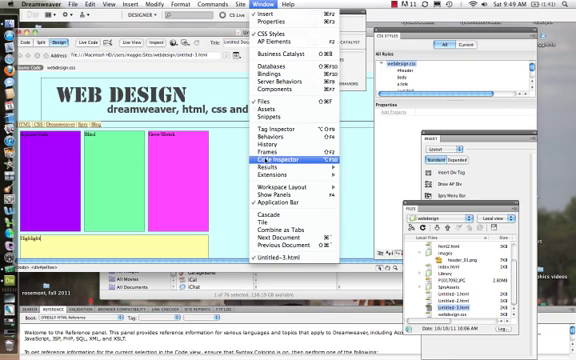
pyautogui.click(269, 156)
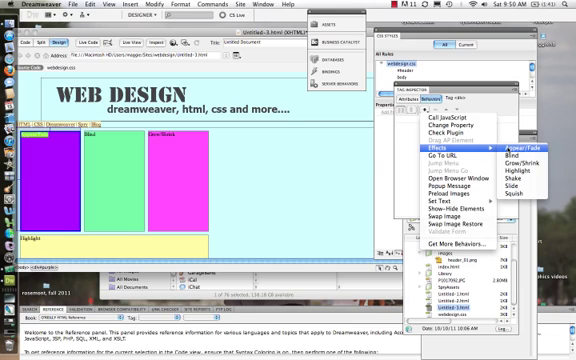
# Add an Appear/Fade effect targeting div 'purple', fading to 10% with toggling
pyautogui.click(526, 148)
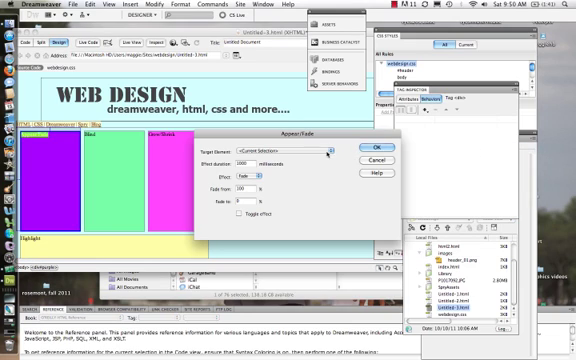
pyautogui.click(330, 150)
pyautogui.write('30')
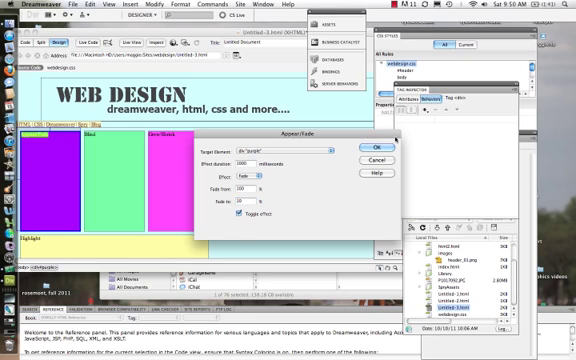
pyautogui.click(370, 147)
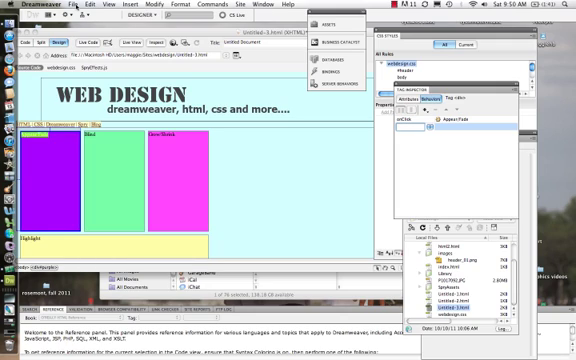
# Preview the page in Safari and click the purple box twice to test the fade toggle
pyautogui.click(75, 5)
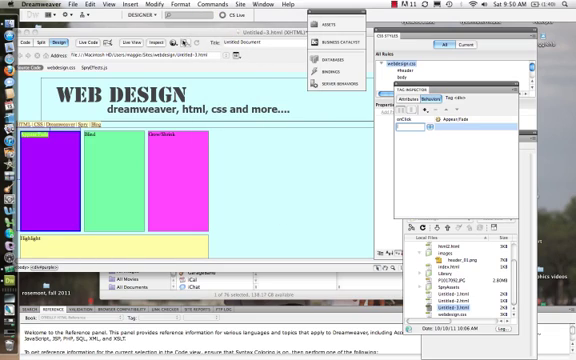
pyautogui.click(184, 48)
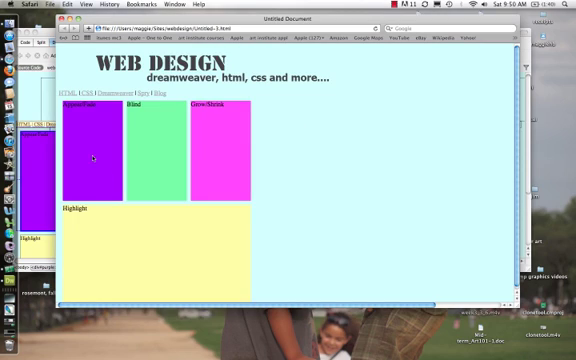
pyautogui.click(92, 155)
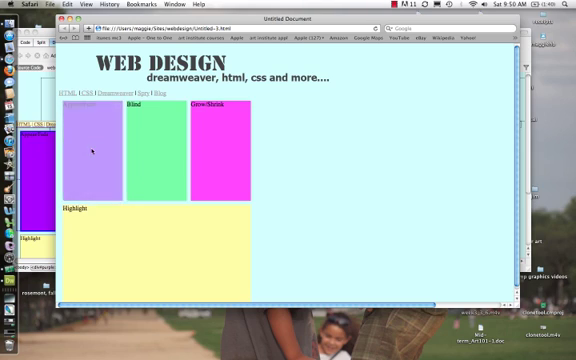
pyautogui.click(95, 150)
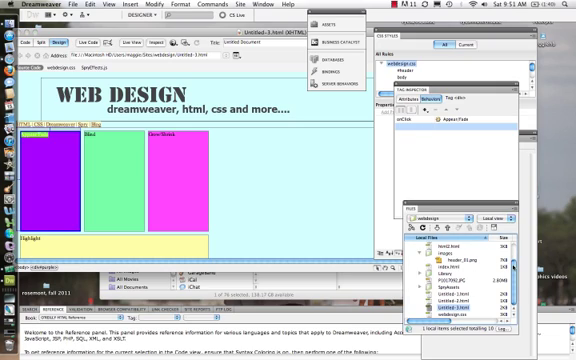
# Add a Blind up effect (100% to 10%) to the green box, triggered onMouseOver
pyautogui.click(414, 238)
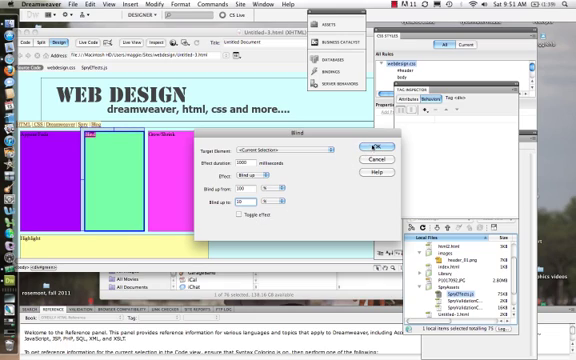
pyautogui.click(368, 148)
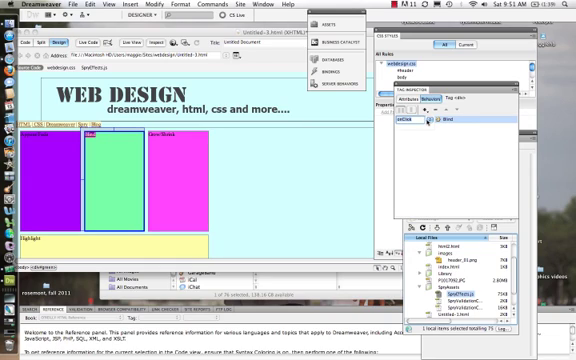
pyautogui.click(427, 120)
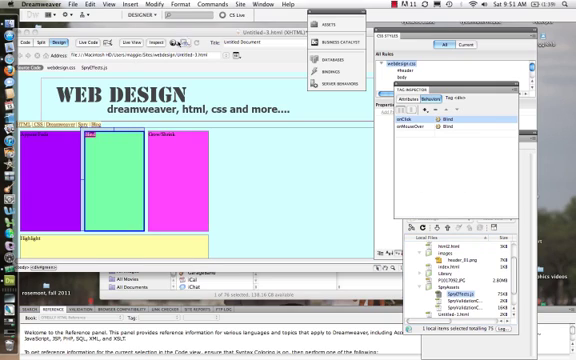
# Preview the page in Firefox, saving changes when prompted
pyautogui.click(173, 44)
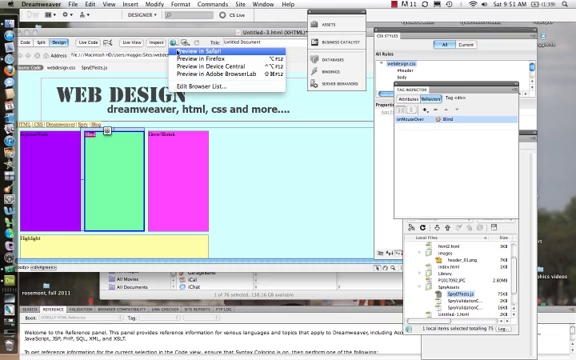
pyautogui.click(204, 47)
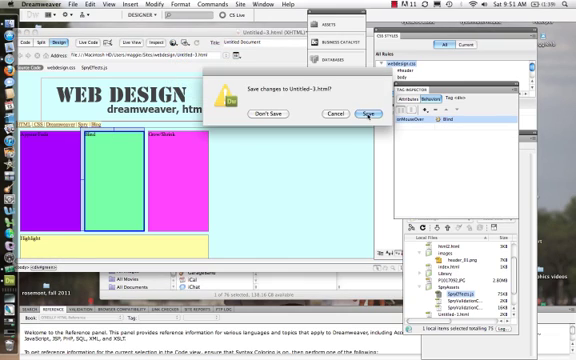
pyautogui.click(369, 114)
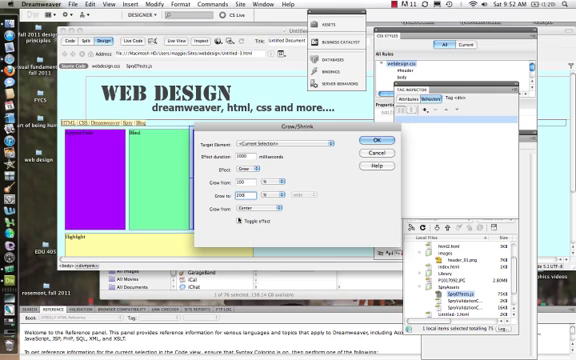
# Enable Toggle effect on the pink box's Grow/Shrink (100% to 200% from center)
pyautogui.click(373, 140)
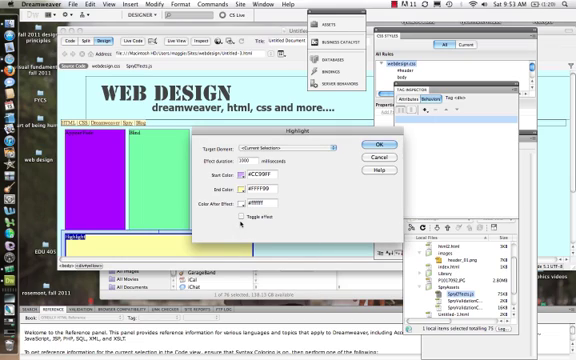
# Confirm the yellow box's Highlight: #CC99FF to #FFFF99, ending #ffffff
pyautogui.click(373, 144)
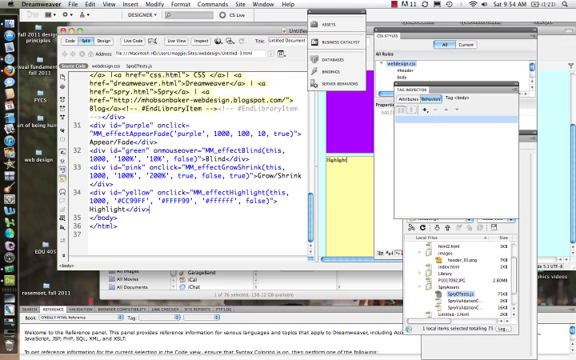
# Scroll the code view through the MM_effect functions and the boxes' onclick/onmouseover attributes
pyautogui.scroll(3)
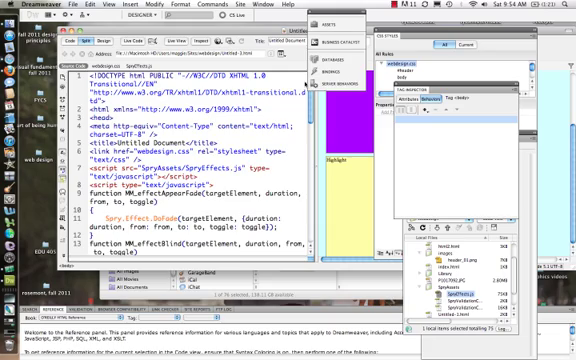
pyautogui.scroll(-3)
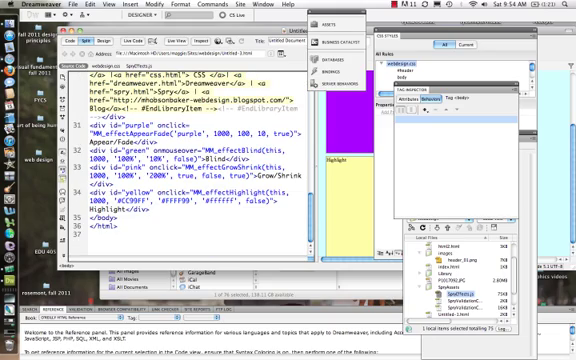